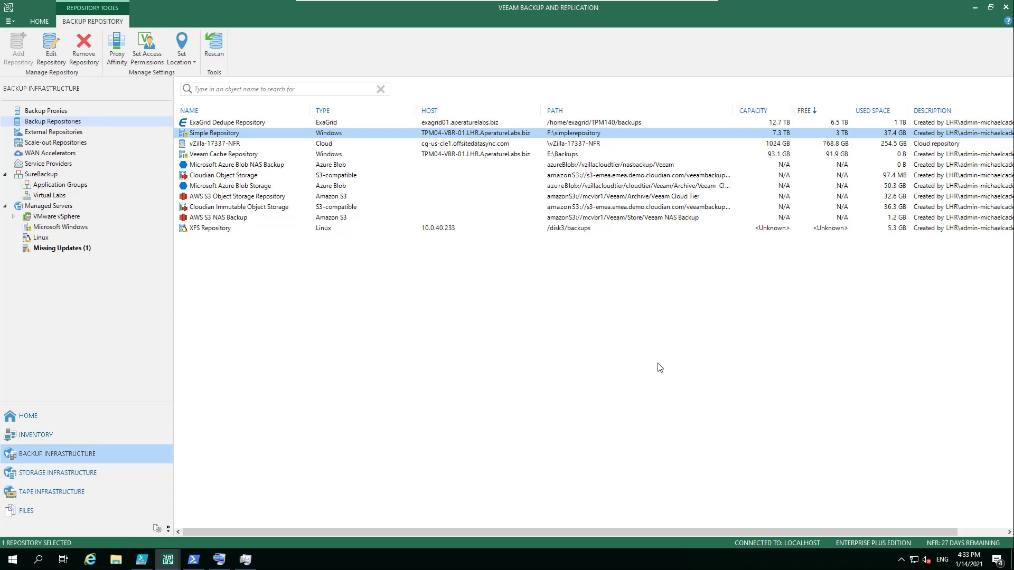
{"action": "mouse_move", "coordinate": [743, 312]}
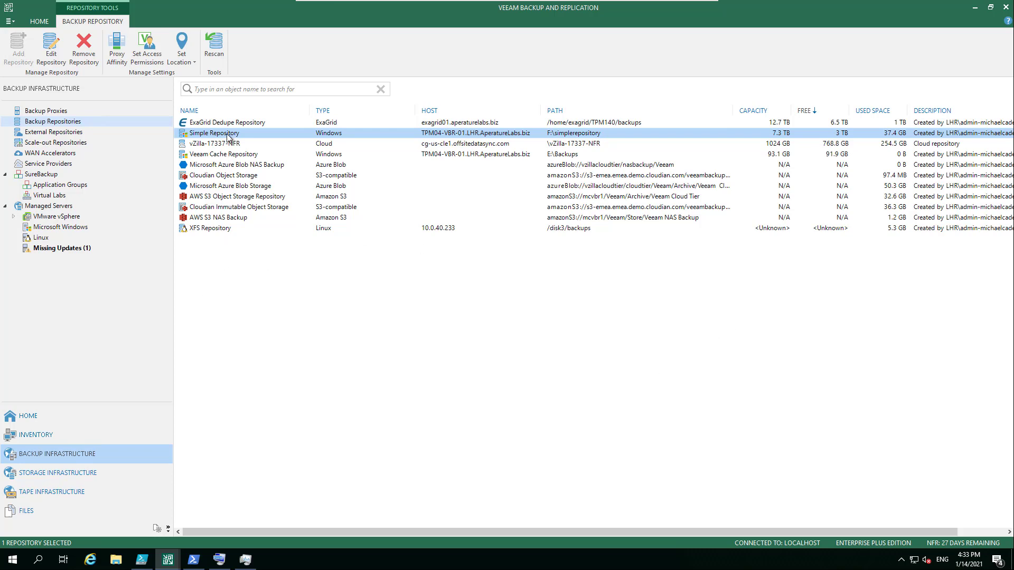
Step: Request the Properties of Simple Repository from the Backup Repositories list
{"action": "left_click", "coordinate": [264, 252]}
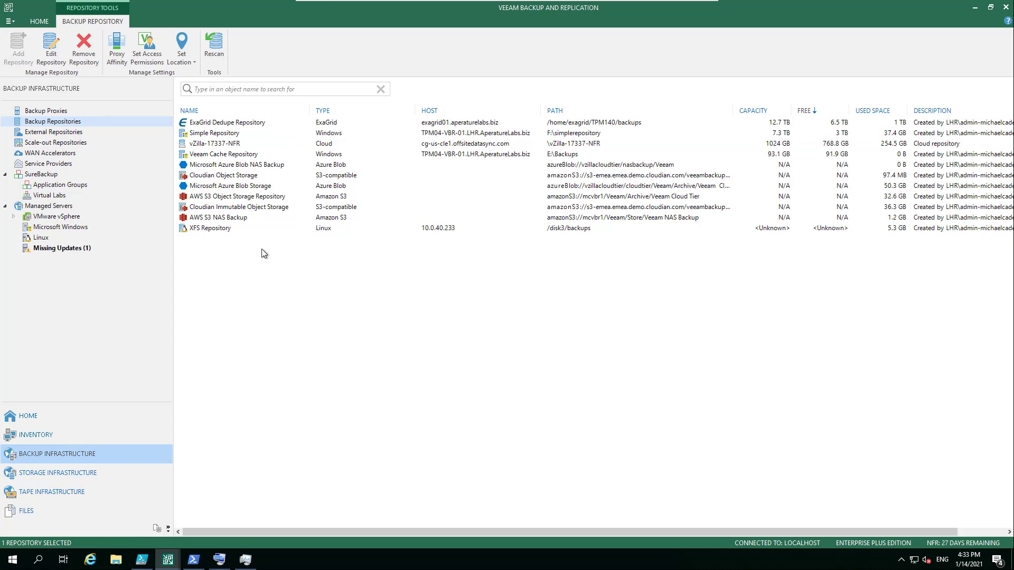
{"action": "right_click", "coordinate": [214, 133]}
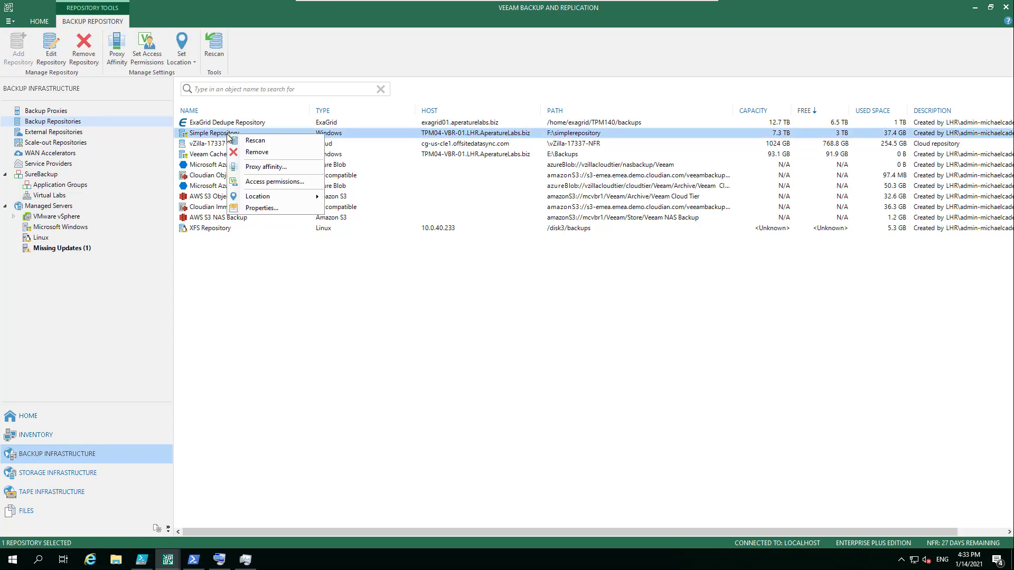
{"action": "mouse_move", "coordinate": [265, 167]}
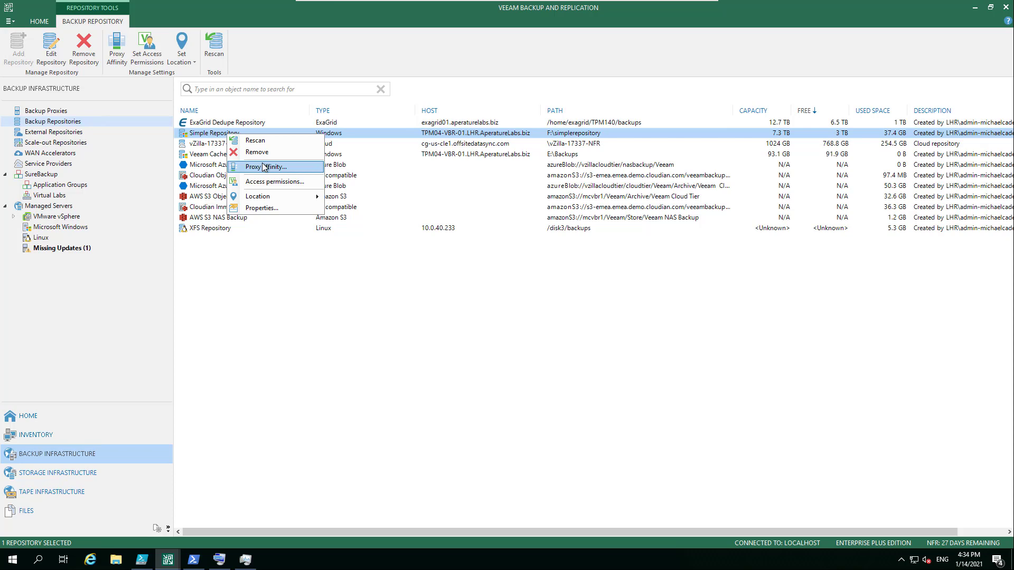
{"action": "mouse_move", "coordinate": [264, 208]}
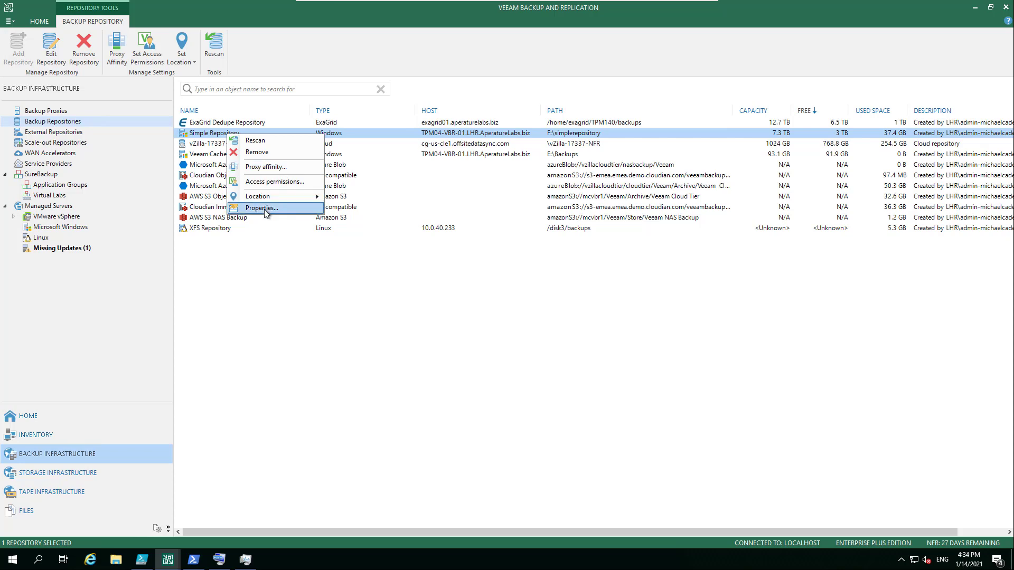
{"action": "left_click", "coordinate": [260, 208]}
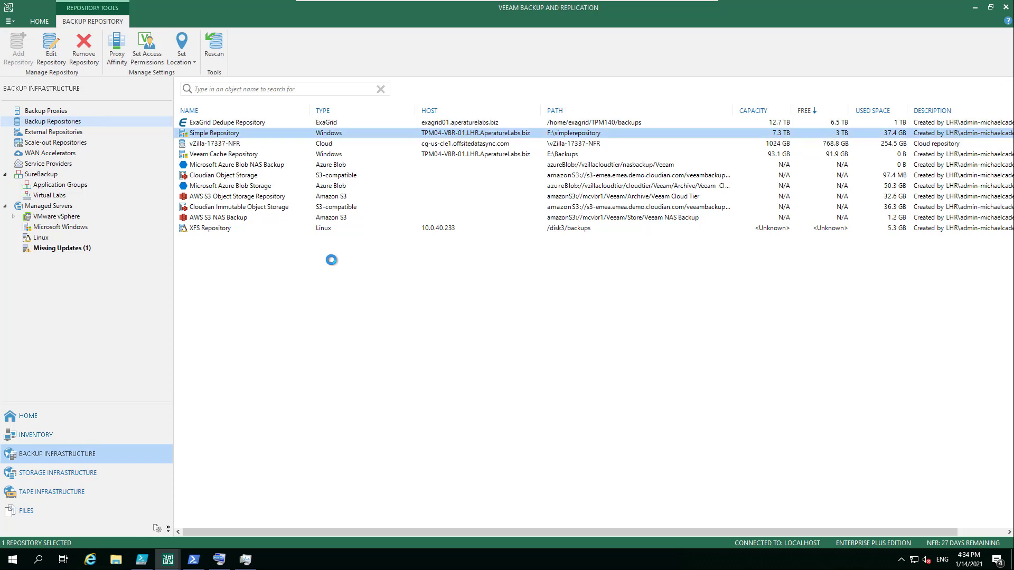
Step: Cancel the Edit Backup Repository wizard unchanged and list backup jobs filtered by 'Simple'
{"action": "left_click", "coordinate": [51, 45]}
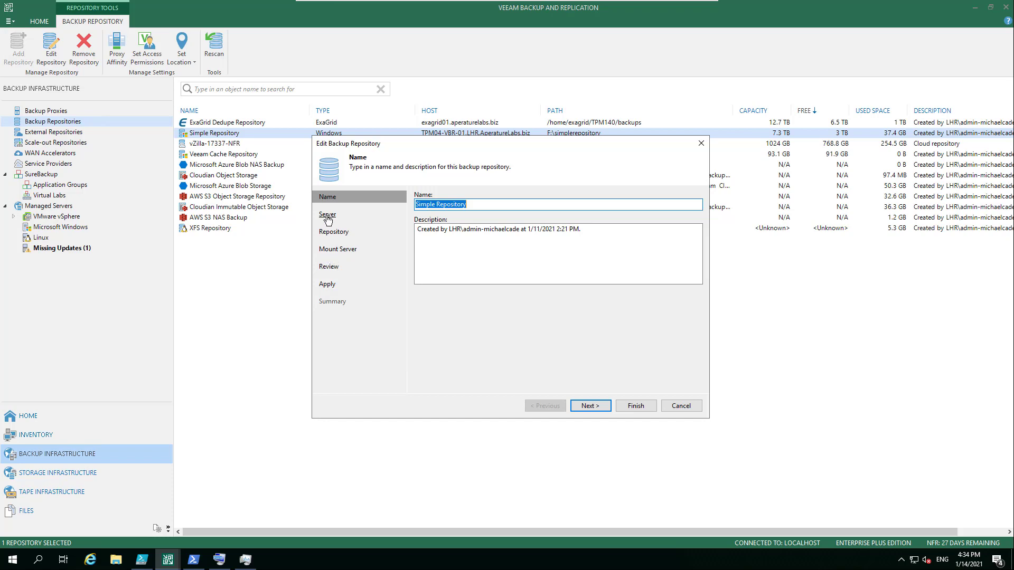
{"action": "mouse_move", "coordinate": [328, 216]}
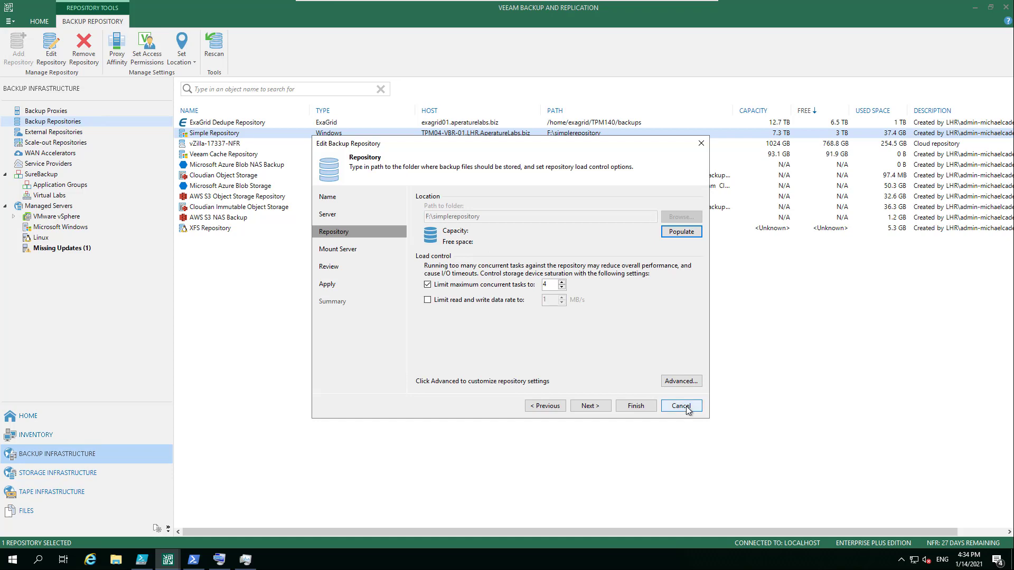
{"action": "left_click", "coordinate": [679, 406]}
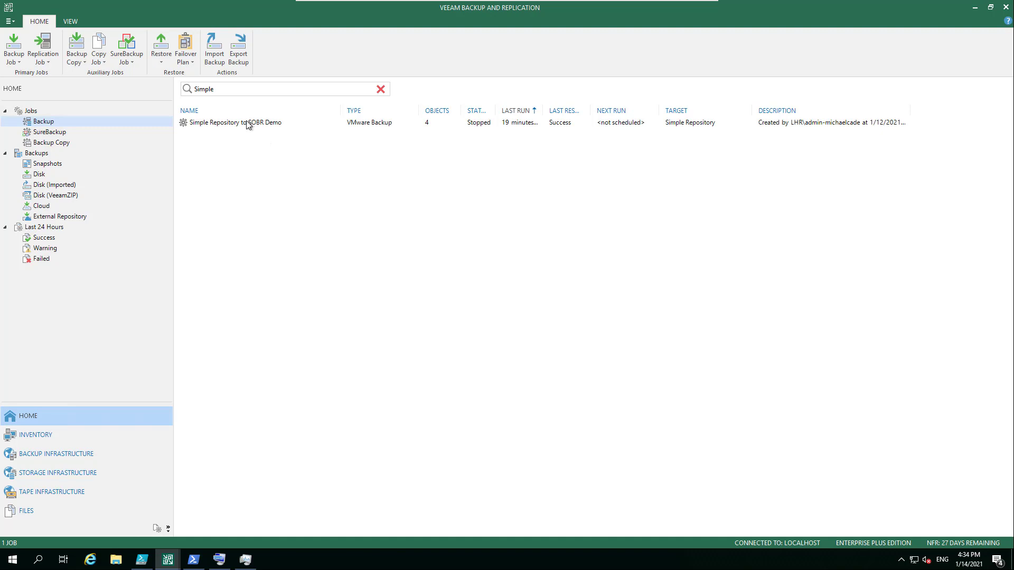
Step: Edit the Simple Repository to SOBR Demo job, review its pages, and return to Backup Repositories
{"action": "left_click", "coordinate": [232, 122]}
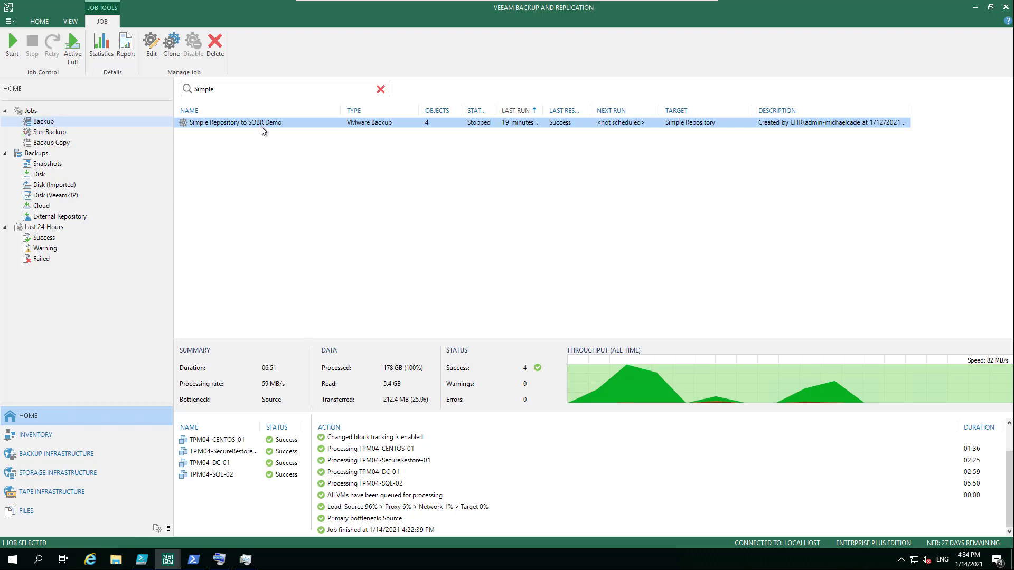
{"action": "right_click", "coordinate": [263, 122]}
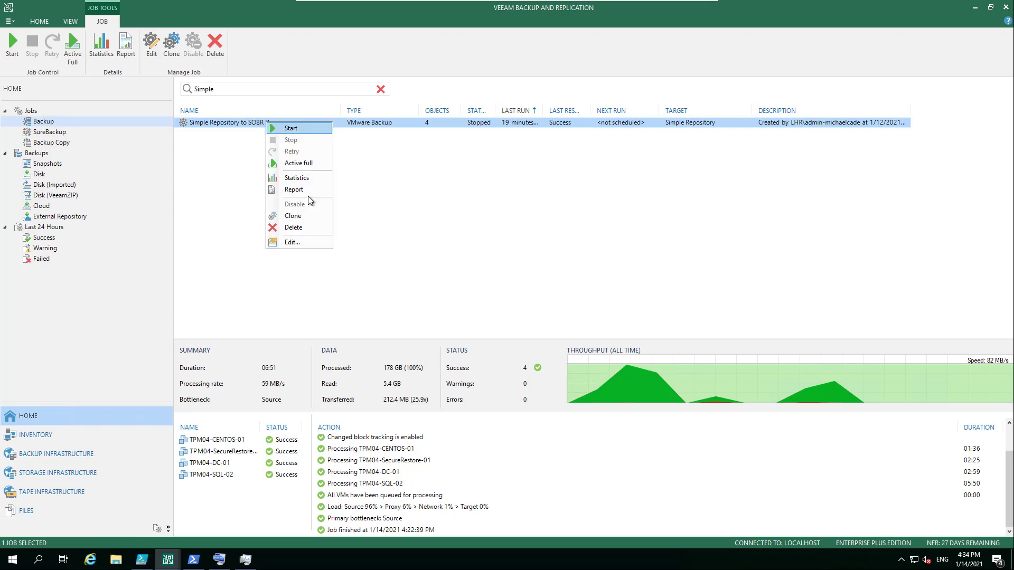
{"action": "mouse_move", "coordinate": [292, 241]}
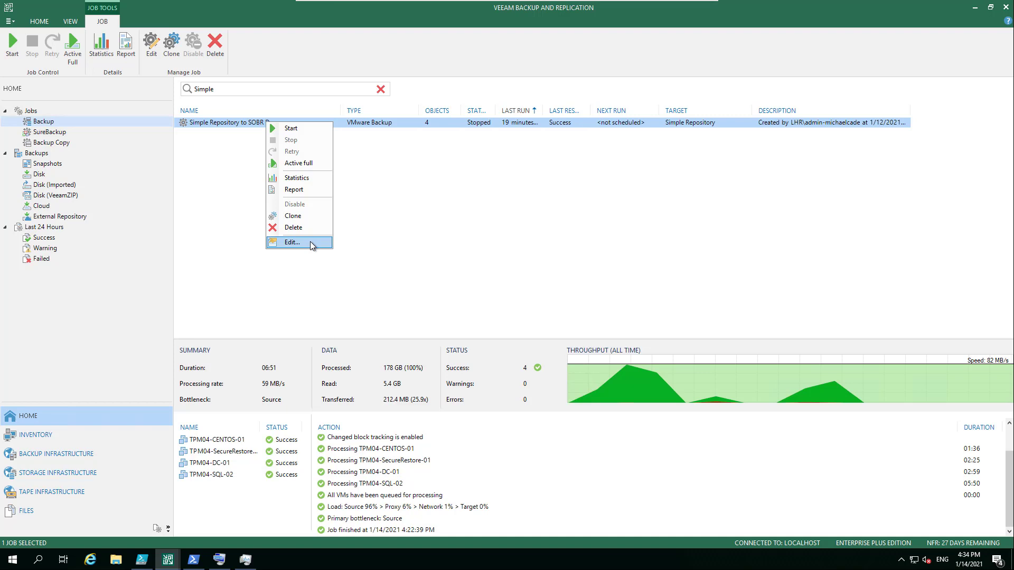
{"action": "left_click", "coordinate": [291, 241]}
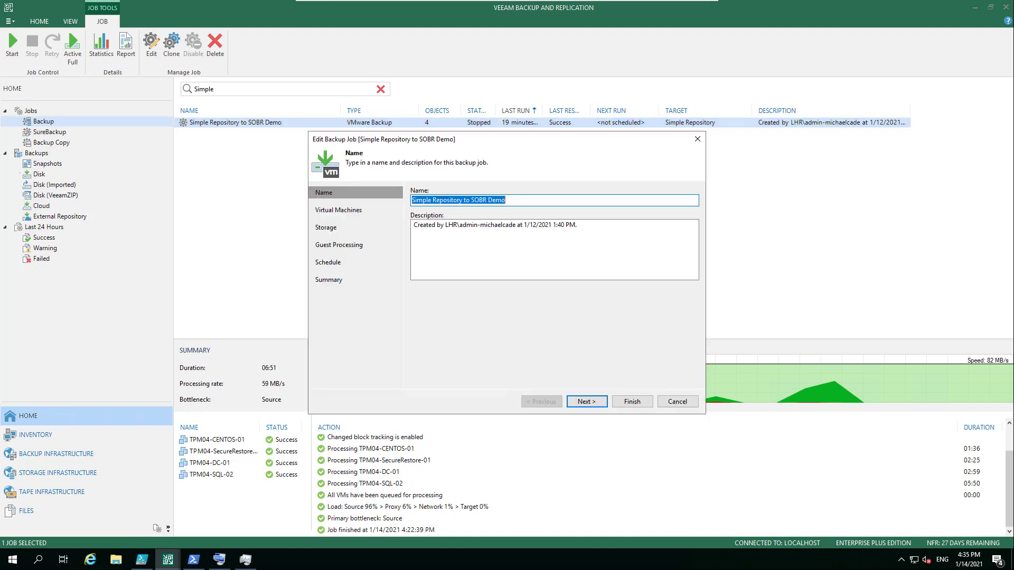
{"action": "left_click", "coordinate": [585, 401]}
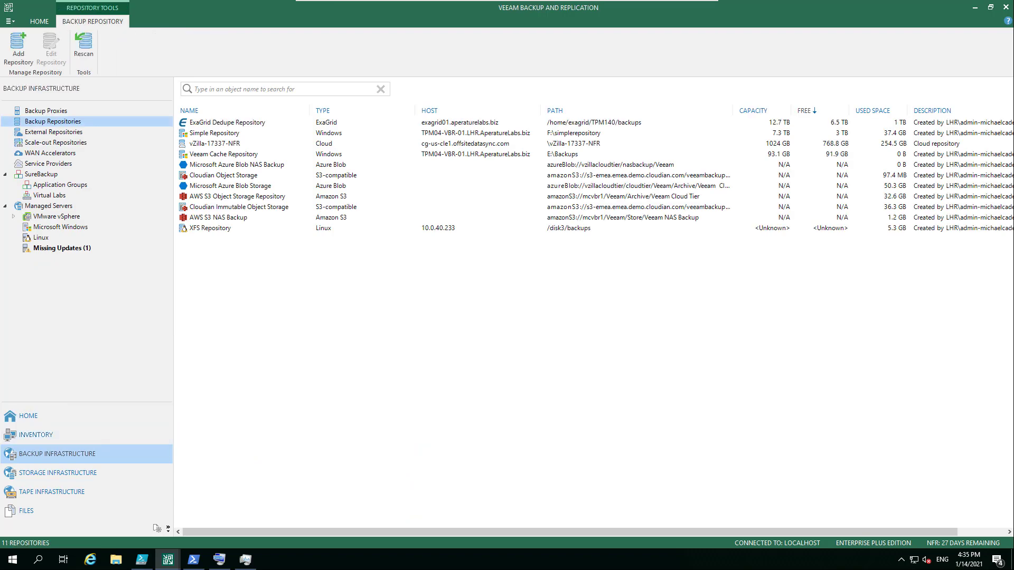
Step: Start a new scale-out backup repository, keeping the default name
{"action": "left_click", "coordinate": [56, 142]}
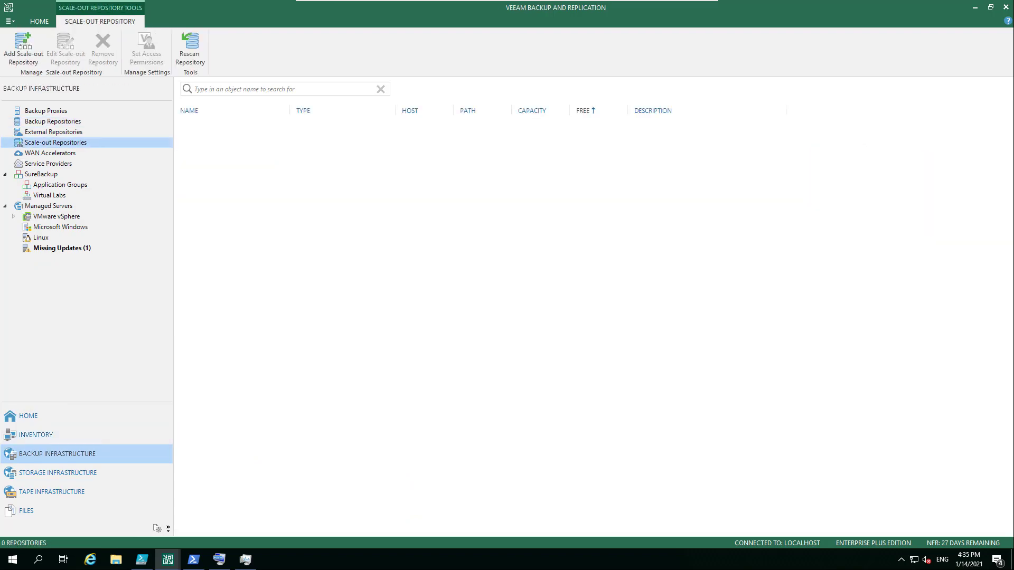
{"action": "left_click", "coordinate": [22, 48]}
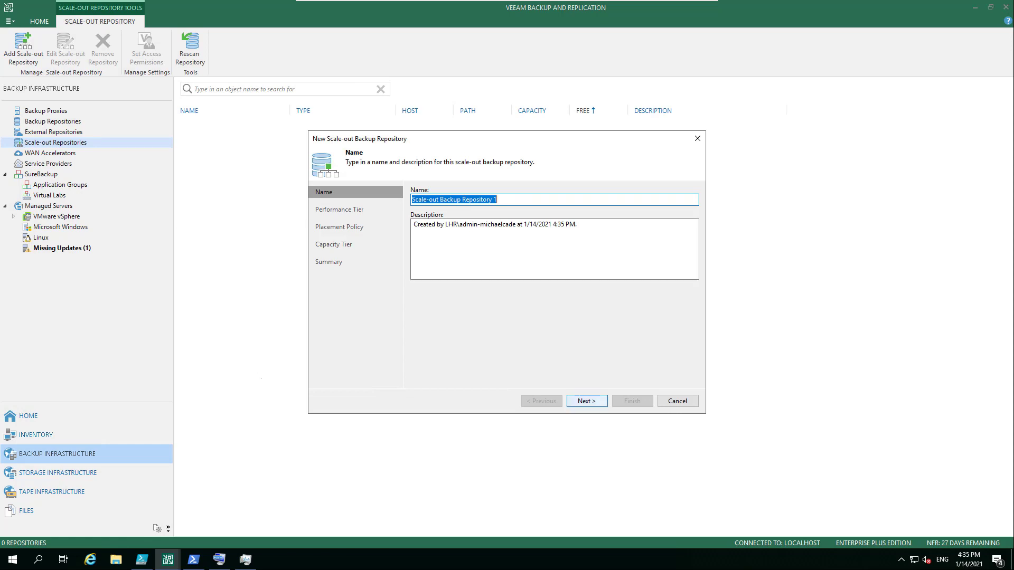
{"action": "left_click", "coordinate": [586, 401]}
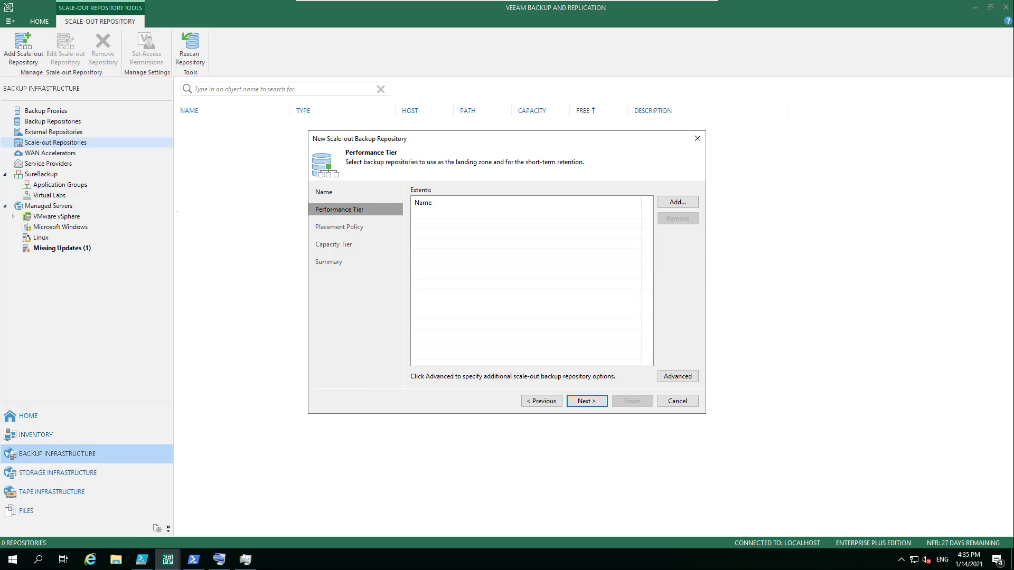
Step: Add Simple Repository as a performance tier extent
{"action": "left_click", "coordinate": [677, 202]}
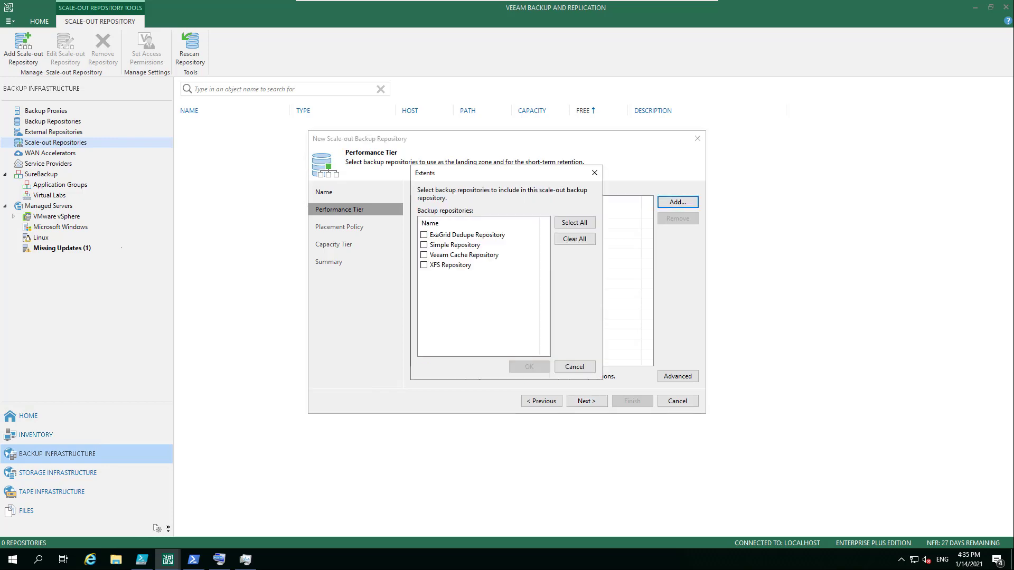
{"action": "left_click", "coordinate": [424, 244]}
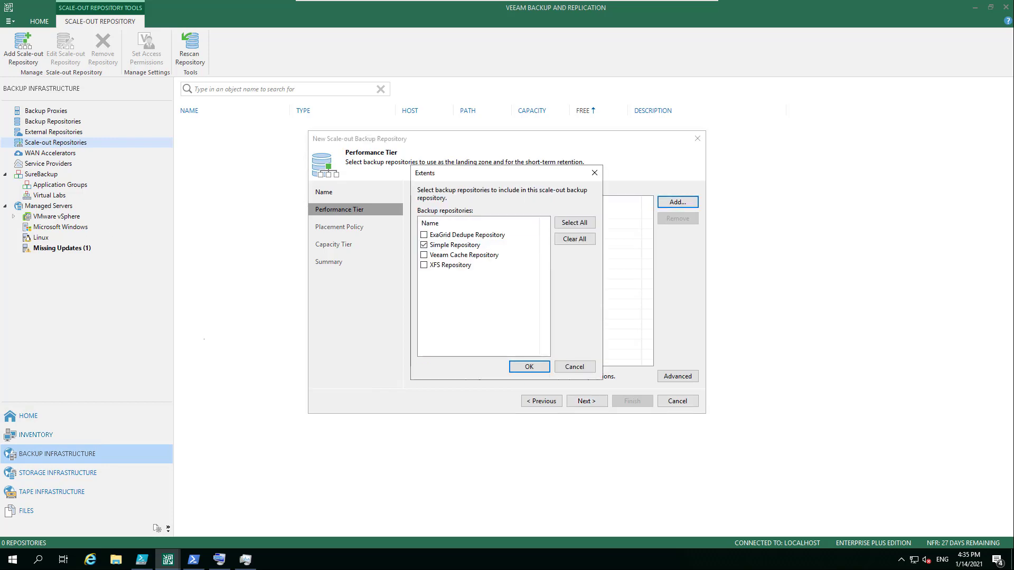
{"action": "left_click", "coordinate": [528, 367]}
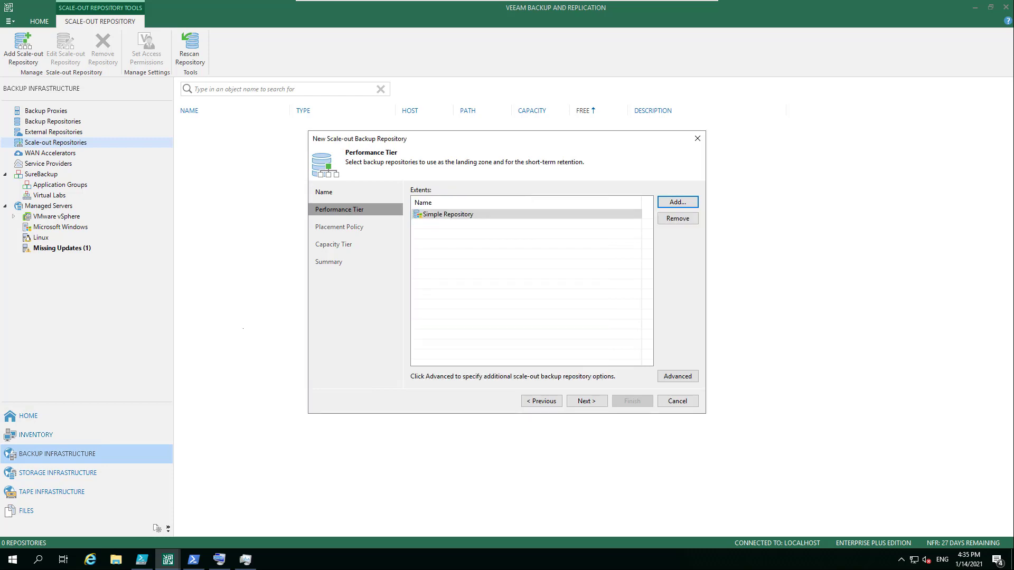
Step: Review the Advanced options unchanged and continue past Performance Tier to the repointing warning
{"action": "left_click", "coordinate": [677, 376]}
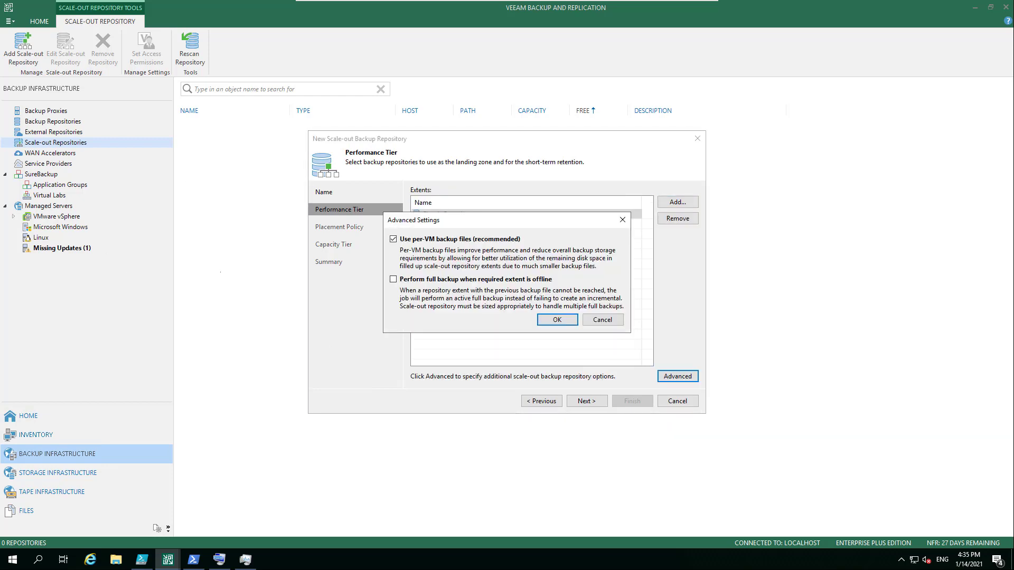
{"action": "left_click", "coordinate": [555, 319]}
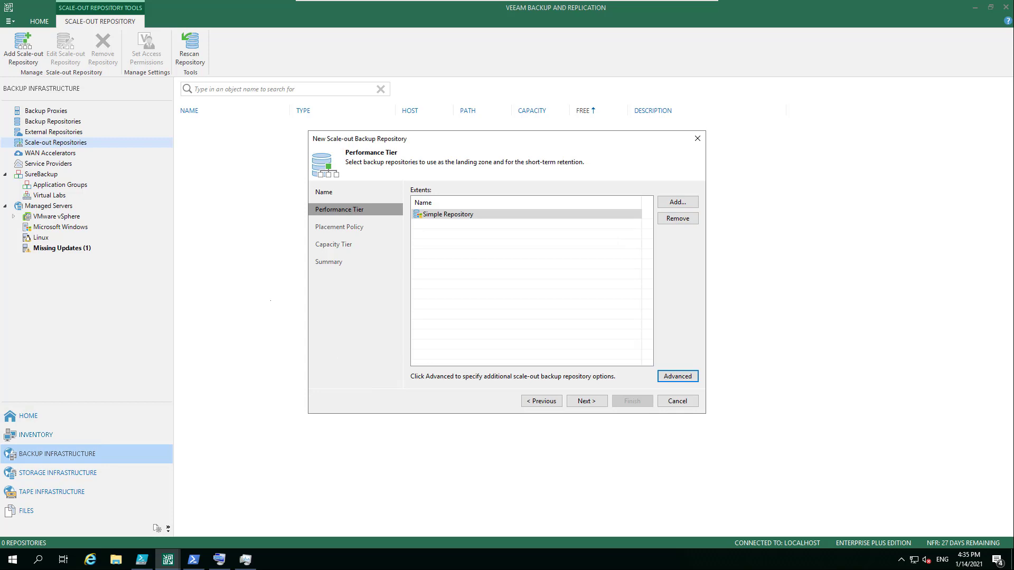
{"action": "left_click", "coordinate": [677, 376]}
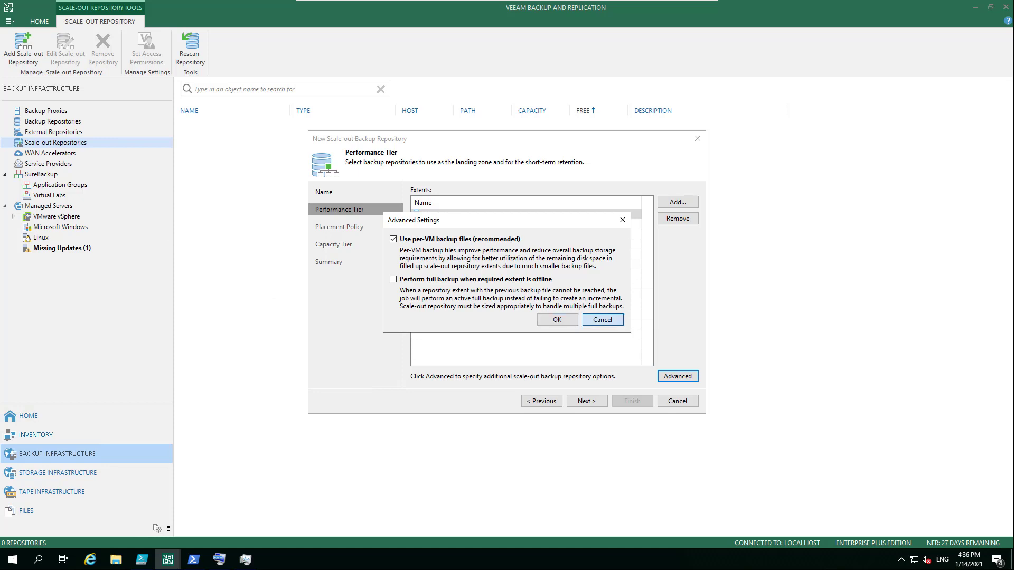
{"action": "left_click", "coordinate": [602, 319]}
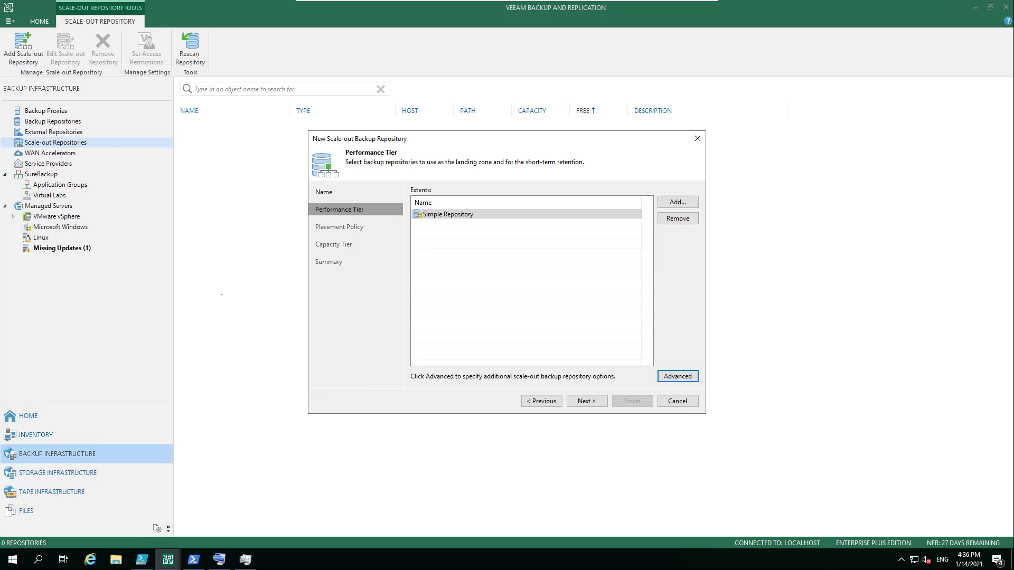
{"action": "left_click", "coordinate": [585, 401]}
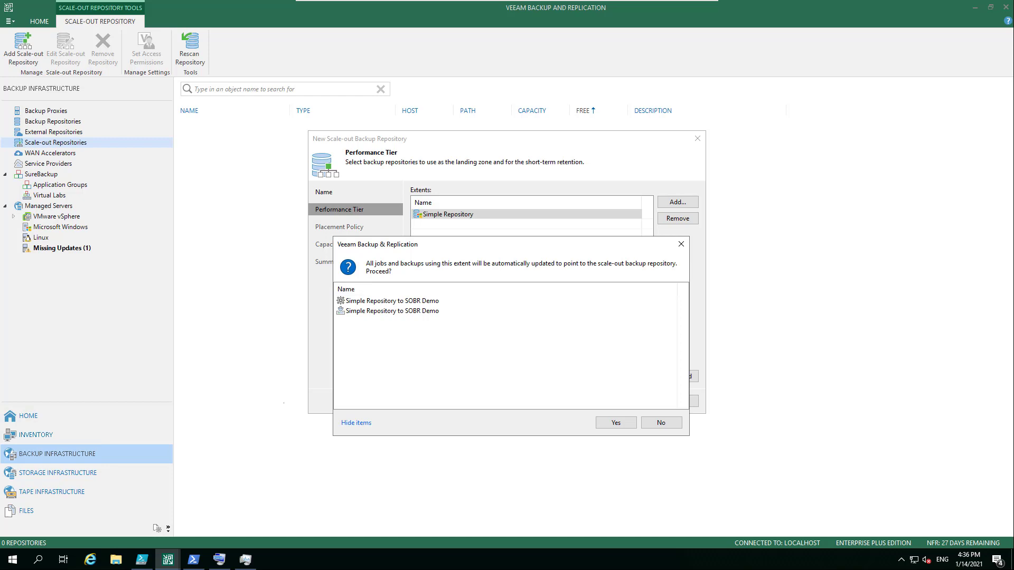
Step: Confirm repointing existing jobs with Yes and proceed past Placement Policy to Capacity Tier
{"action": "left_click", "coordinate": [615, 422]}
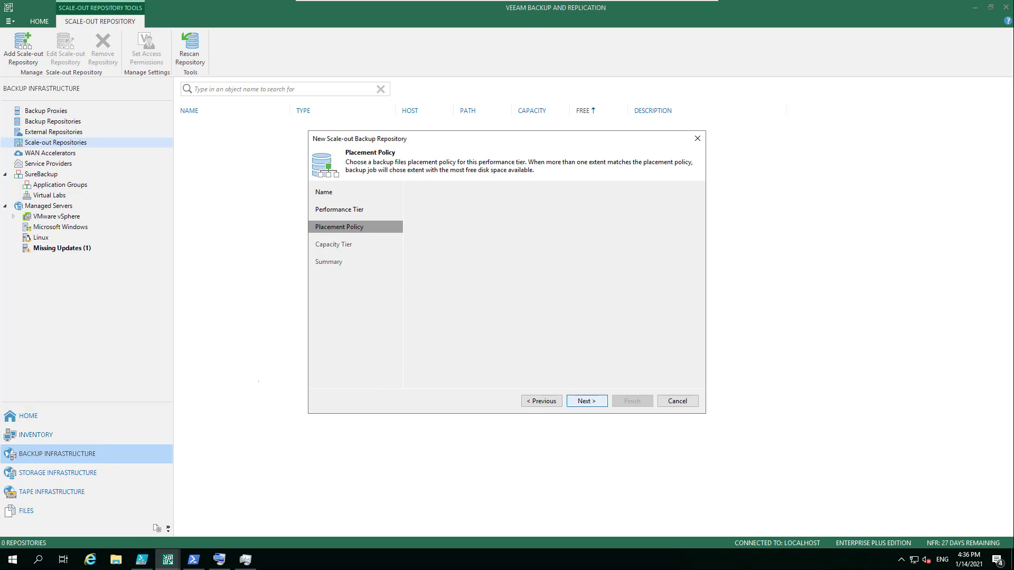
{"action": "left_click", "coordinate": [585, 402]}
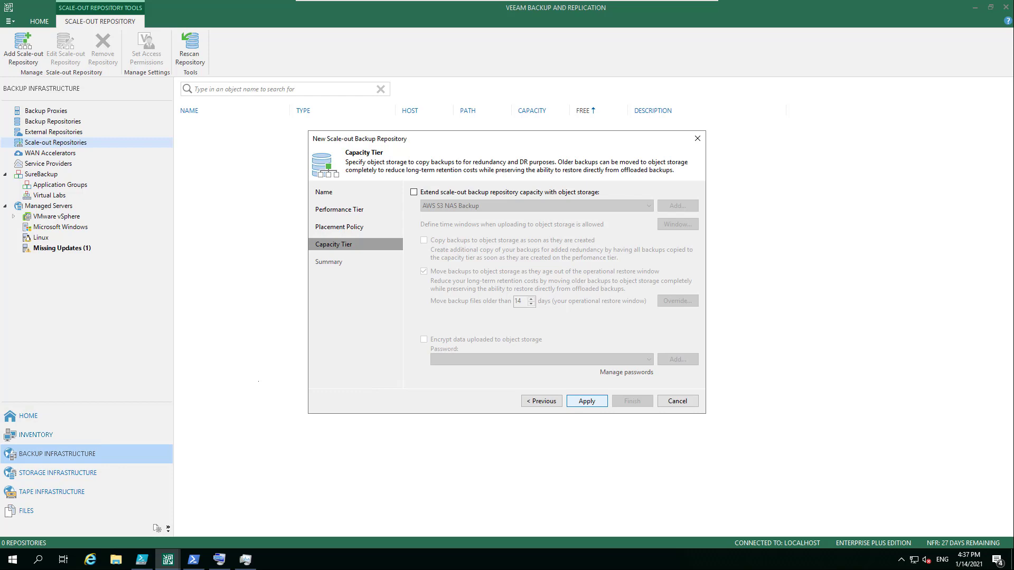
Step: Apply and finish creating Scale-out Backup Repository 1, then return to the Home jobs view
{"action": "left_click", "coordinate": [585, 401]}
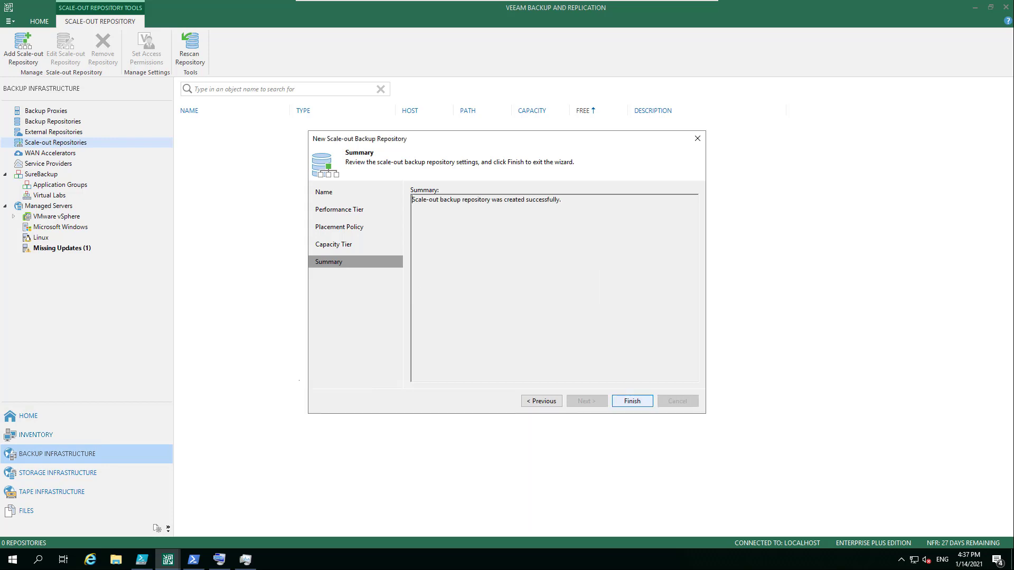
{"action": "left_click", "coordinate": [632, 401]}
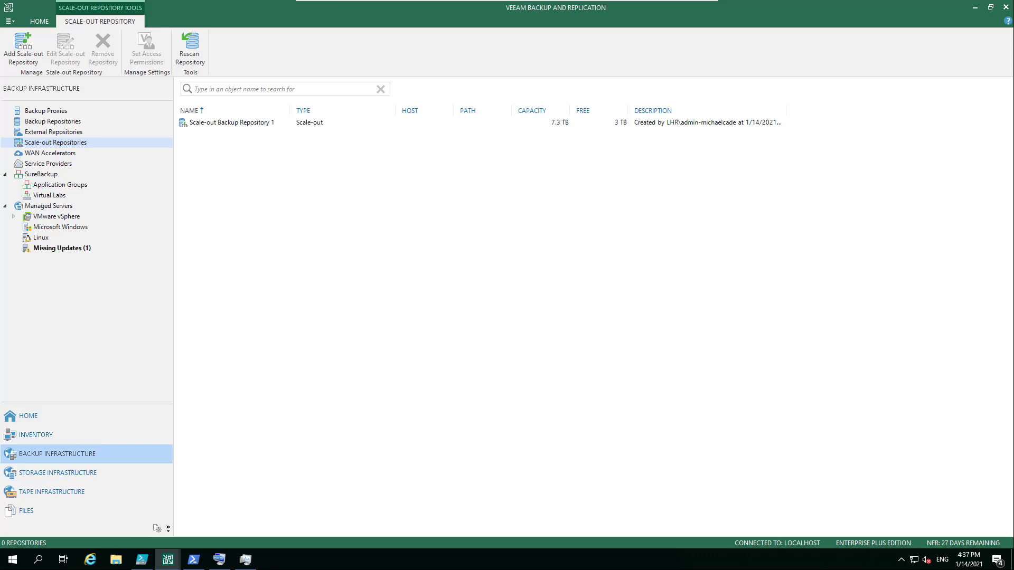
{"action": "left_click", "coordinate": [27, 416]}
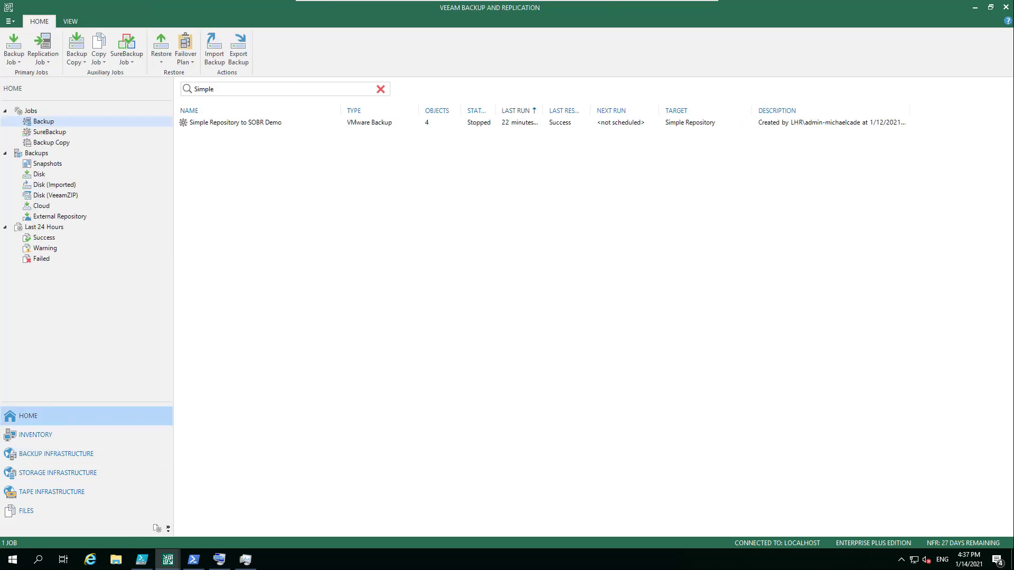
Step: Edit the job's Storage settings and keep Scale-out Backup Repository 1 as the target repository
{"action": "right_click", "coordinate": [232, 123]}
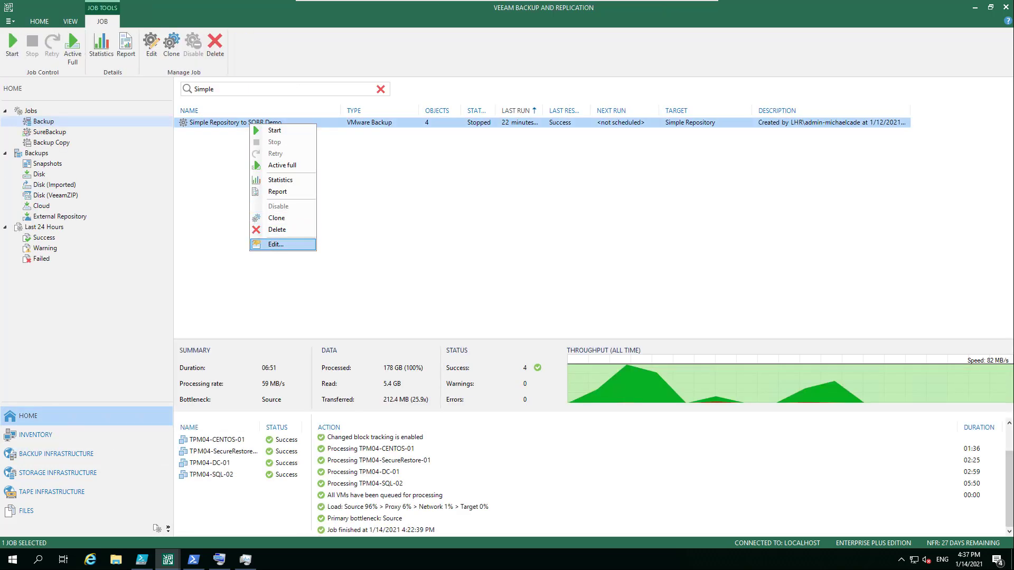
{"action": "left_click", "coordinate": [277, 244]}
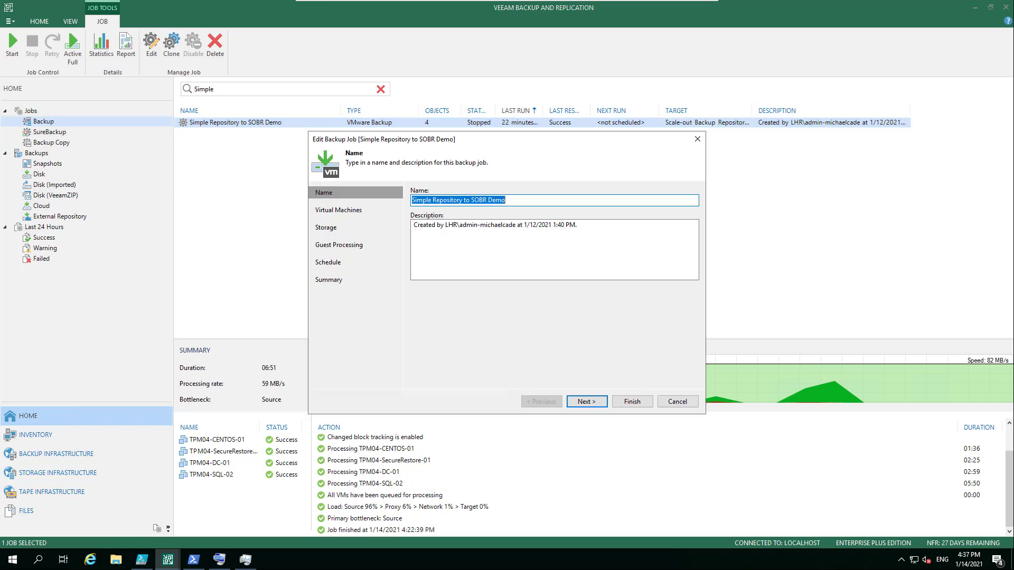
{"action": "left_click", "coordinate": [584, 401]}
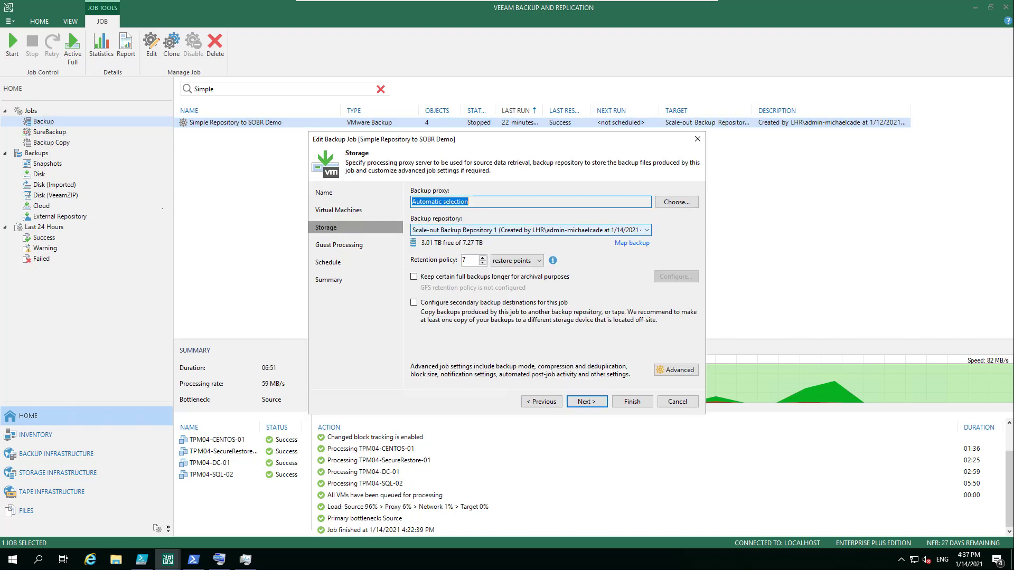
{"action": "left_click", "coordinate": [645, 229]}
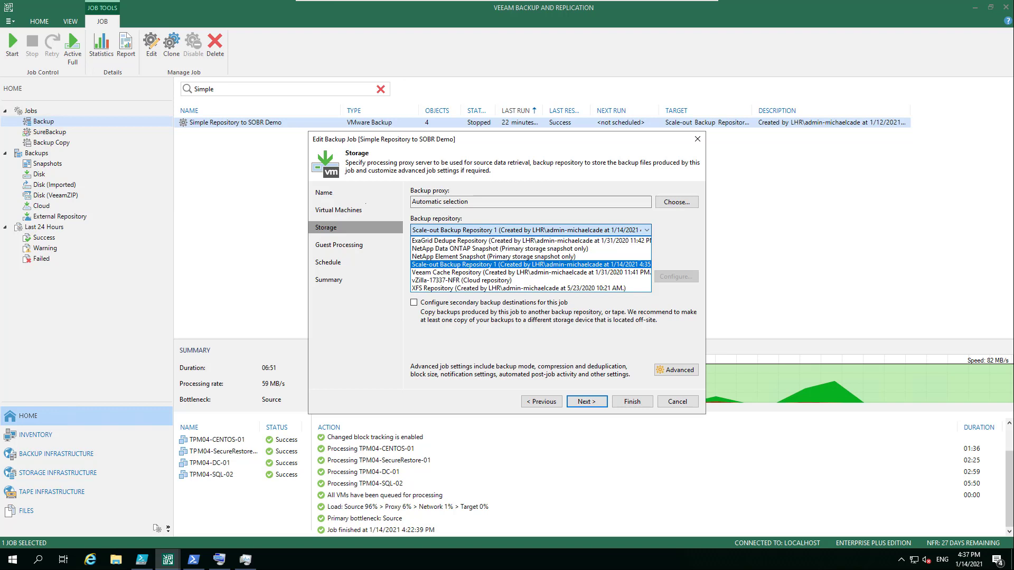
{"action": "left_click", "coordinate": [528, 264]}
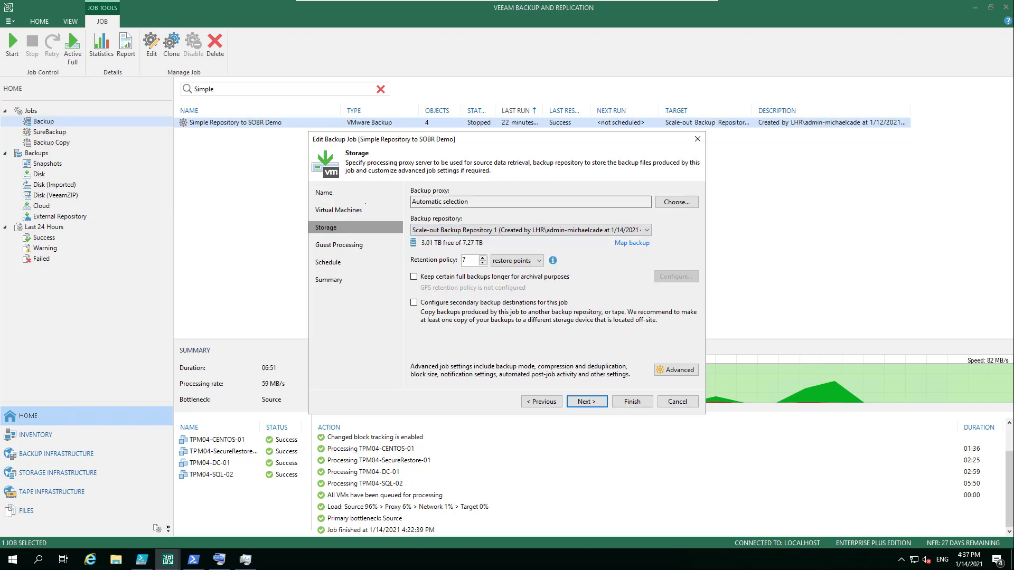